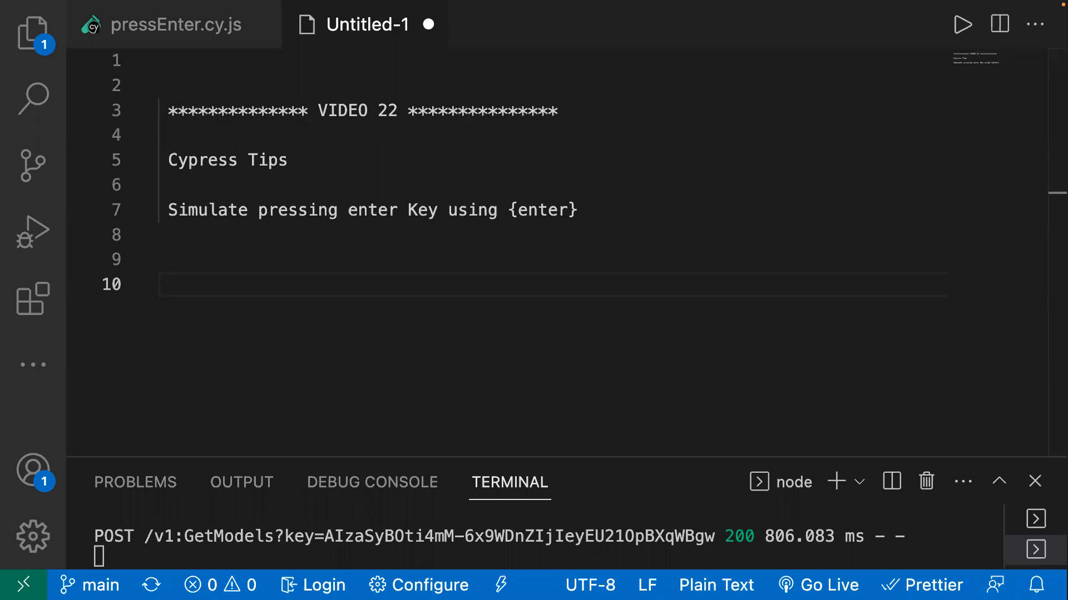
{"action": "mouse_move", "coordinate": [475, 231]}
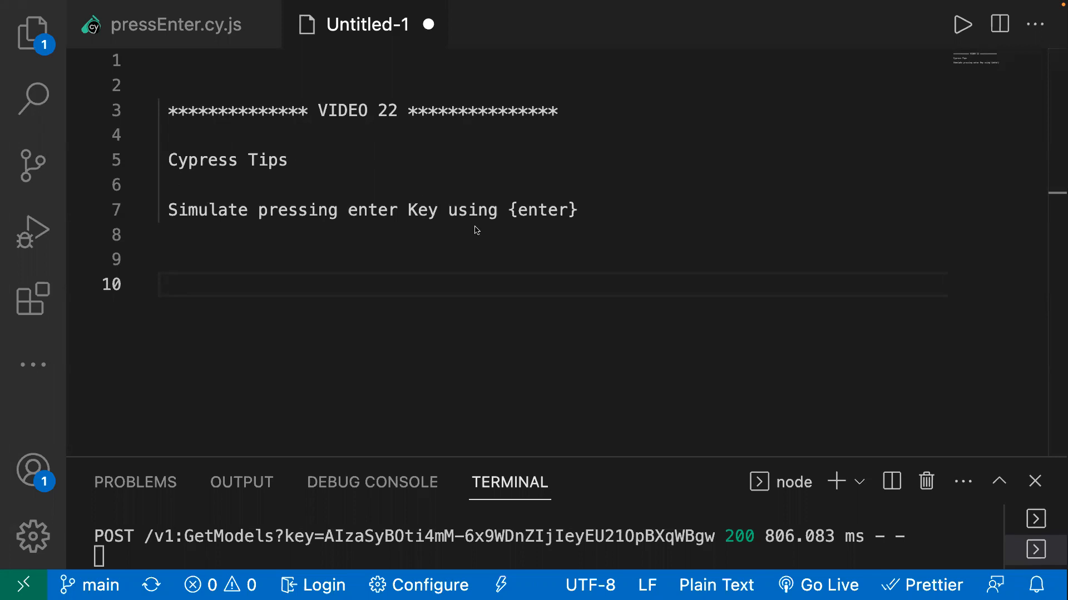
Show pressEnter.cy.js with its .type('Cypress Tips And Tricks {enter}') call into Google's search box.
{"action": "double_click", "coordinate": [542, 210]}
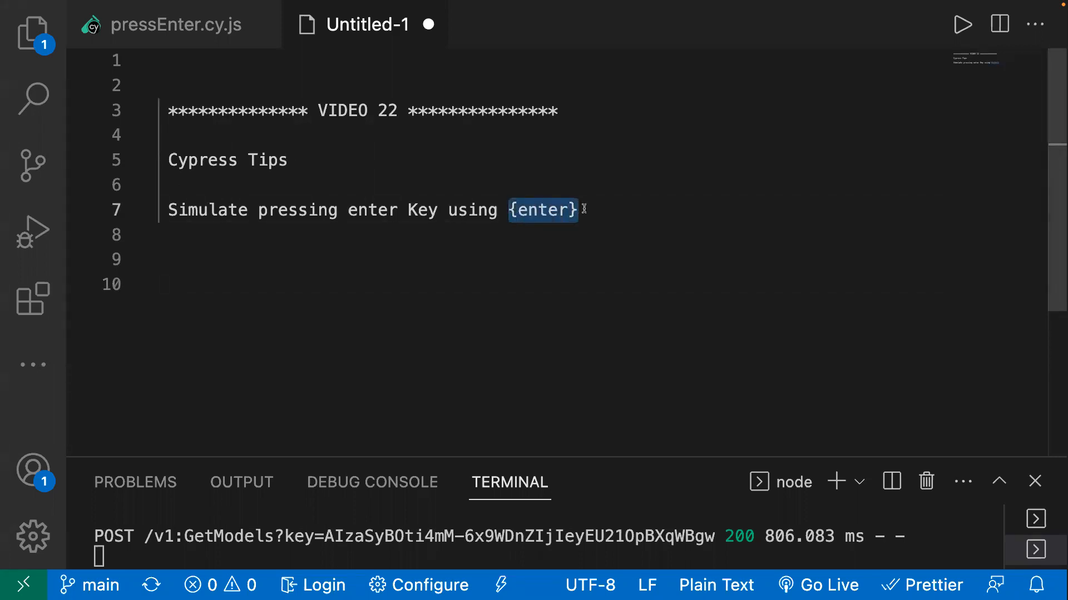
{"action": "mouse_move", "coordinate": [513, 245]}
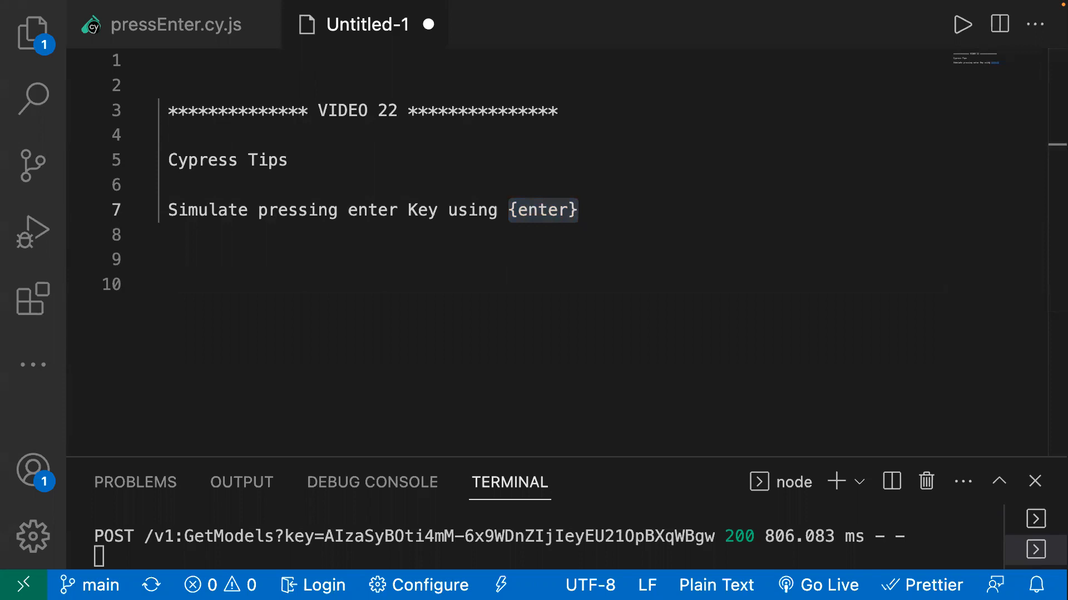
{"action": "mouse_move", "coordinate": [570, 286]}
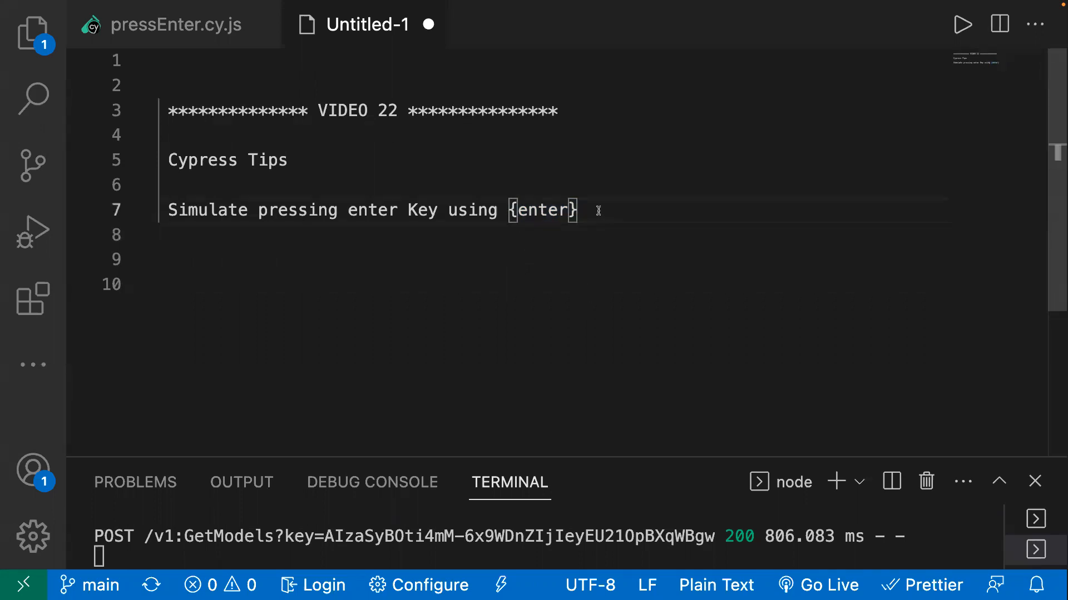
{"action": "mouse_move", "coordinate": [509, 274]}
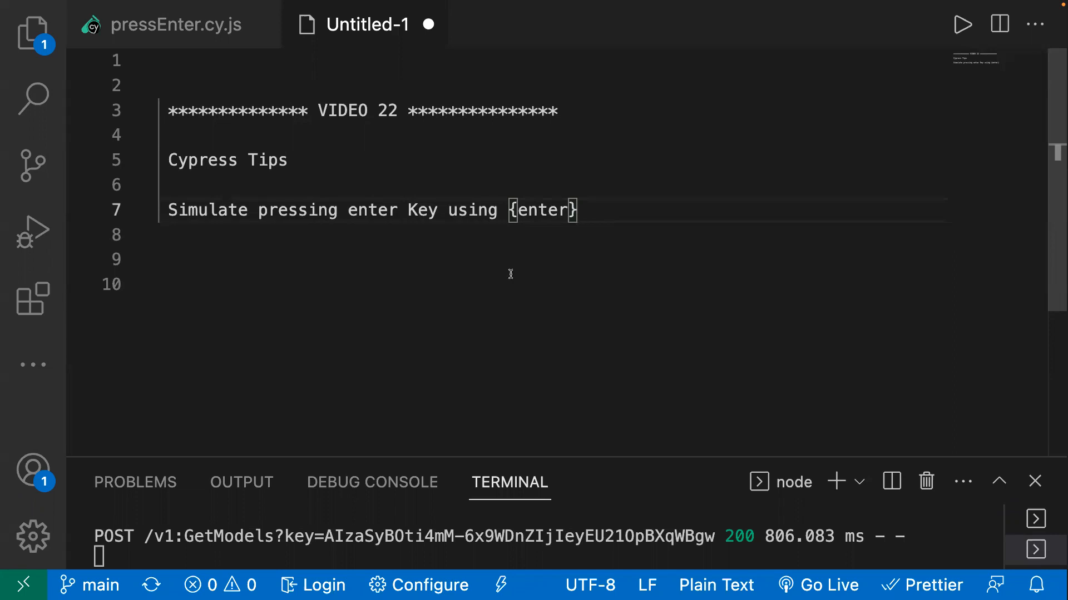
{"action": "left_click", "coordinate": [176, 25]}
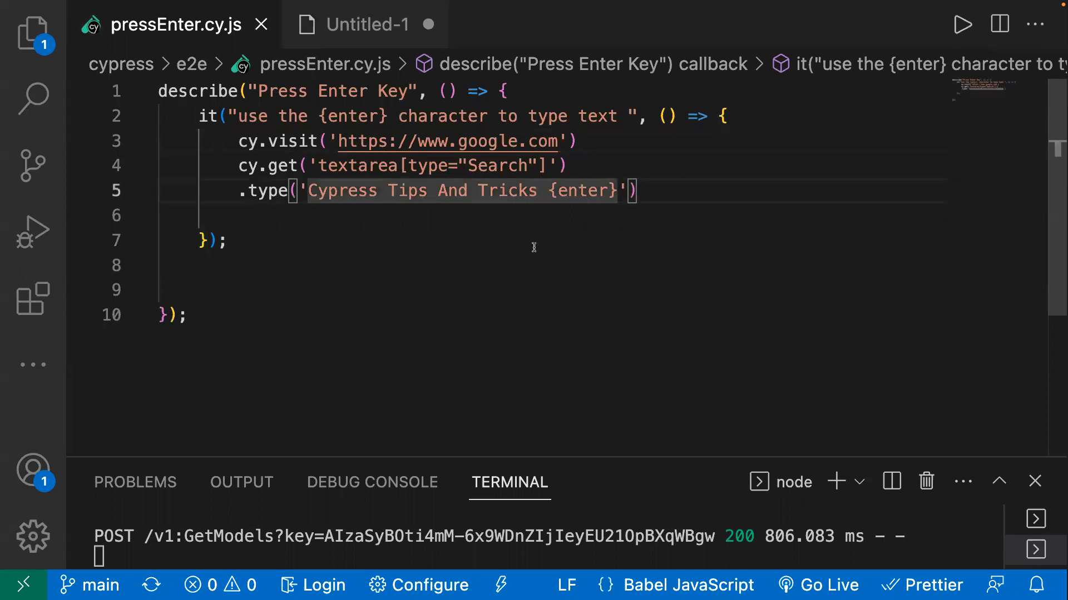
{"action": "mouse_move", "coordinate": [537, 270]}
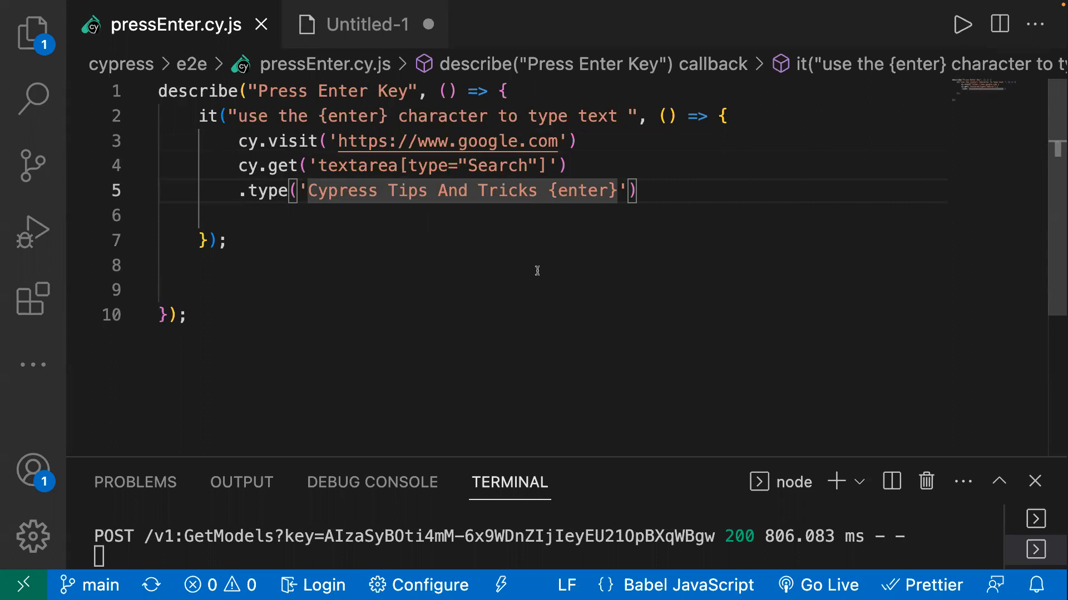
{"action": "mouse_move", "coordinate": [584, 189]}
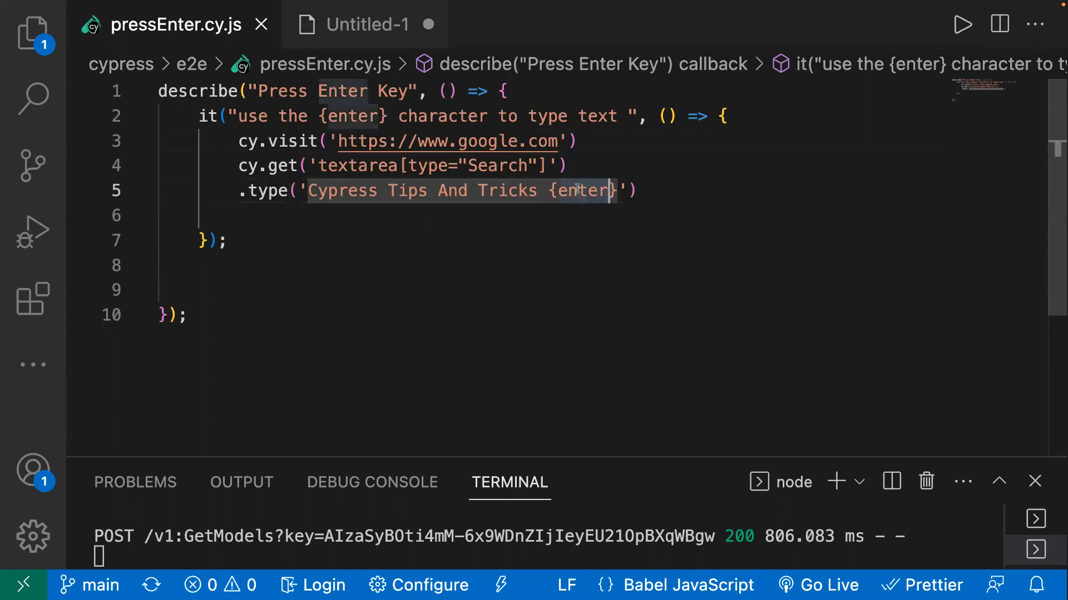
{"action": "left_click", "coordinate": [584, 241]}
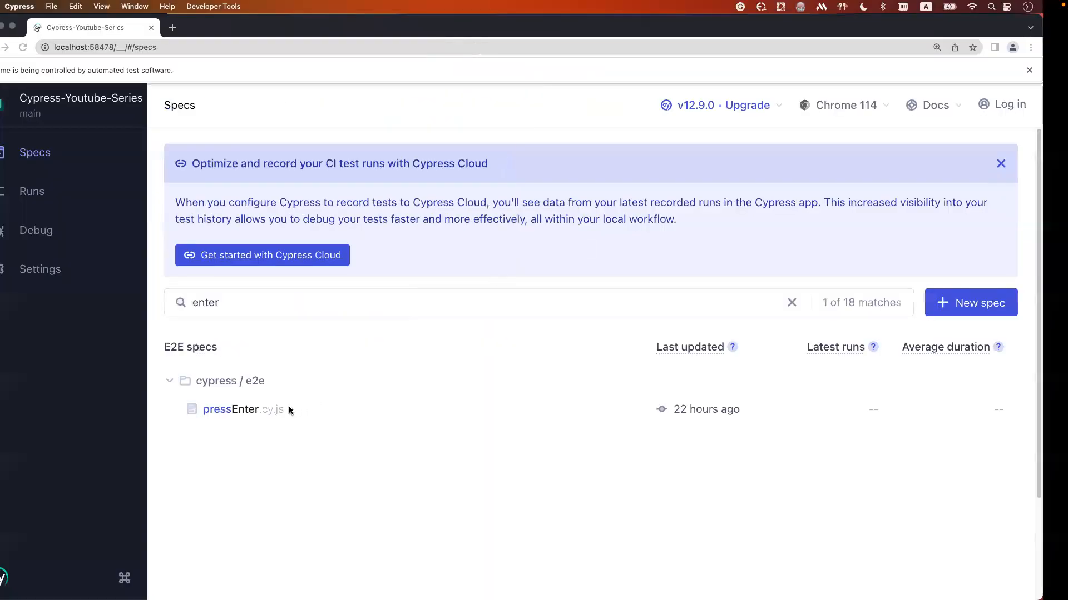
Run pressEnter.cy.js so Google shows results for 'Cypress Tips And Tricks'.
{"action": "left_click", "coordinate": [231, 410]}
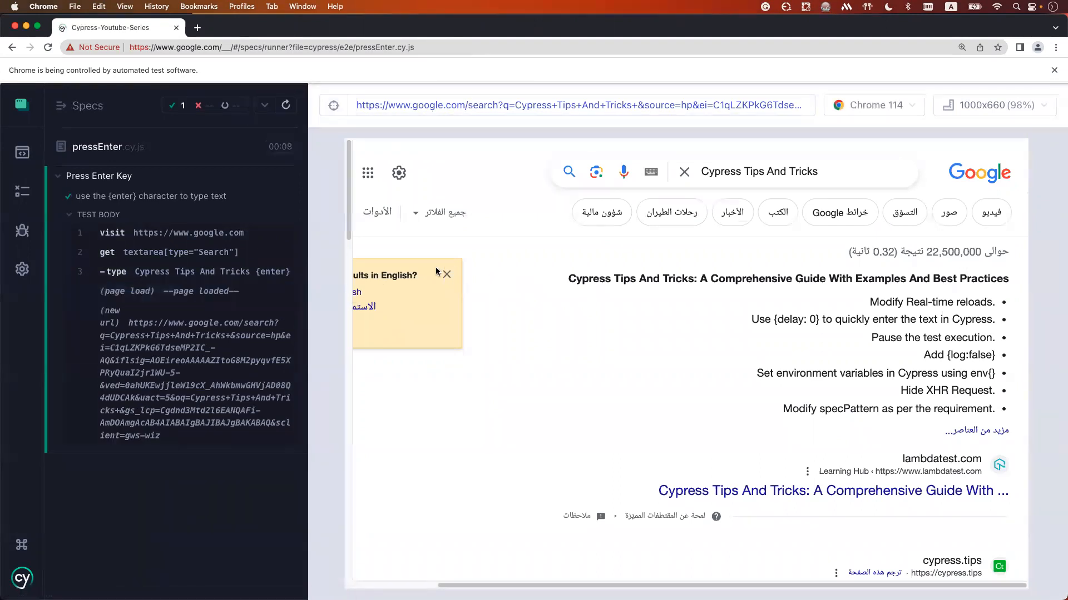
{"action": "mouse_move", "coordinate": [481, 268]}
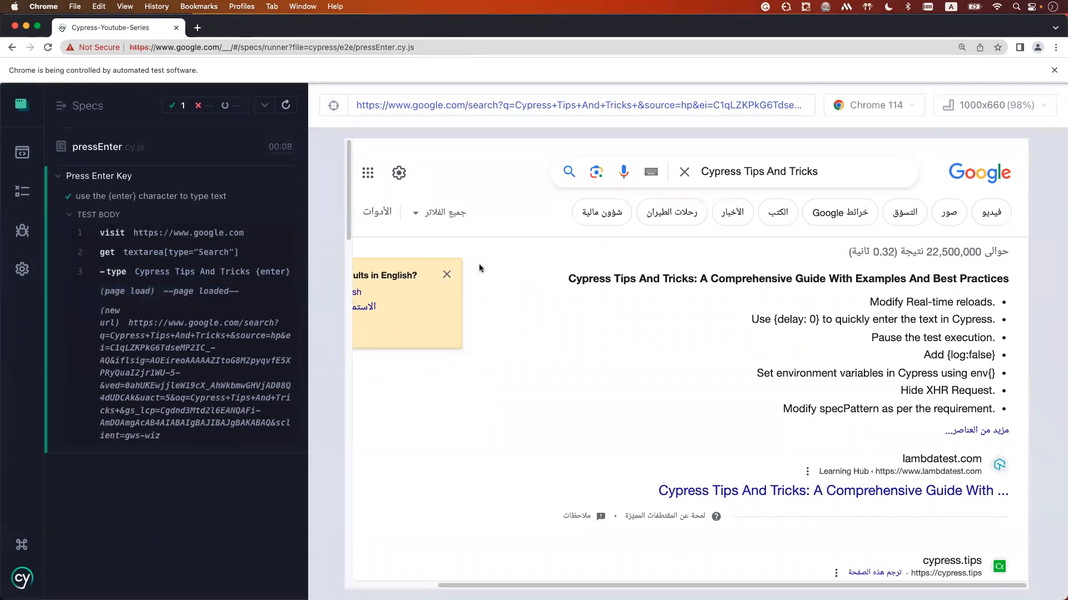
{"action": "mouse_move", "coordinate": [540, 342]}
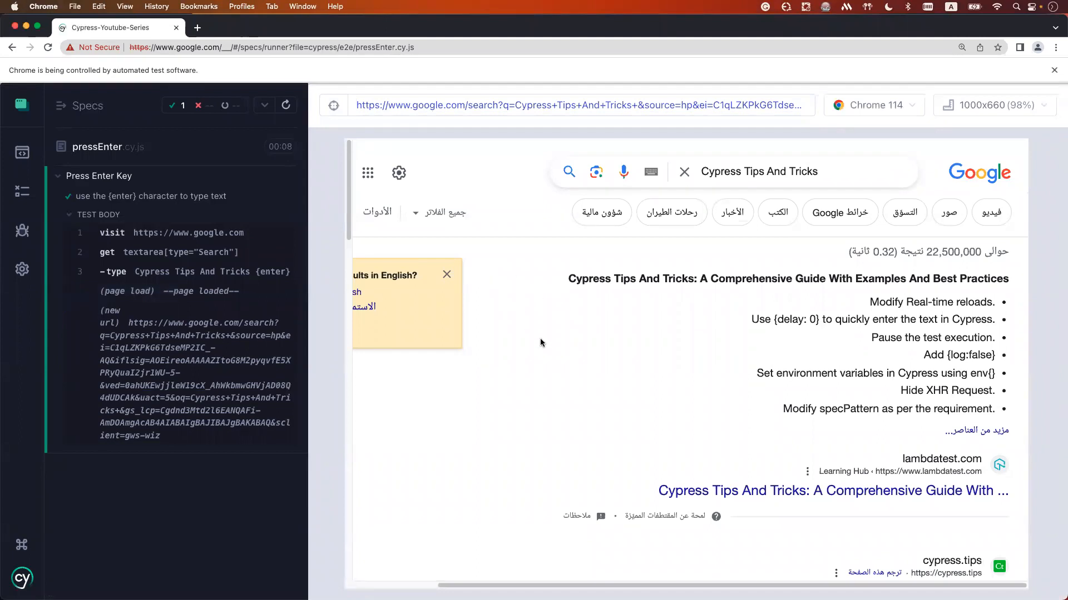
{"action": "mouse_move", "coordinate": [675, 269]}
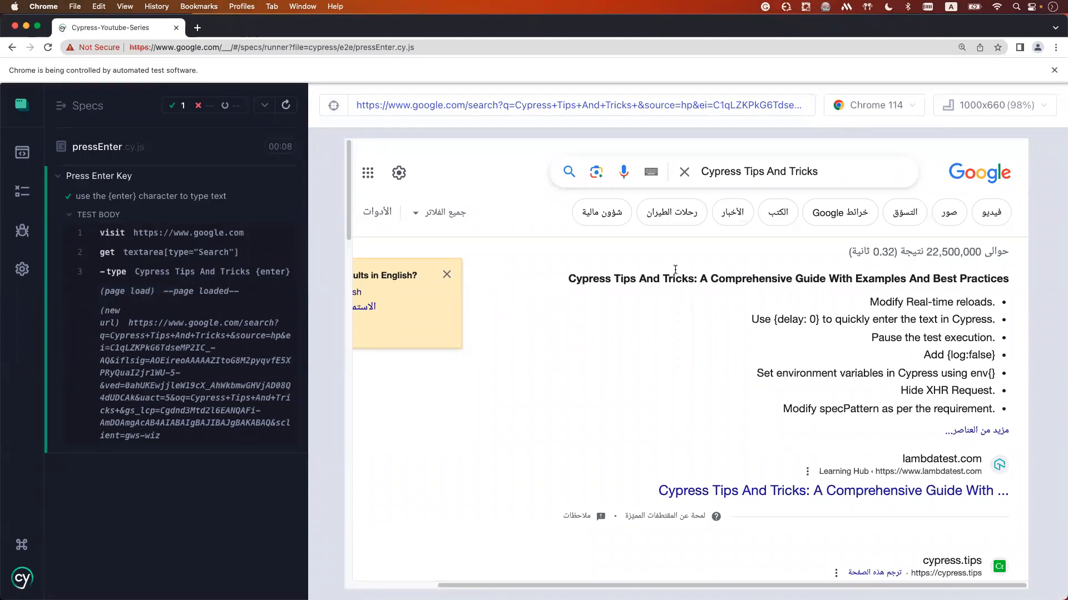
{"action": "mouse_move", "coordinate": [585, 331]}
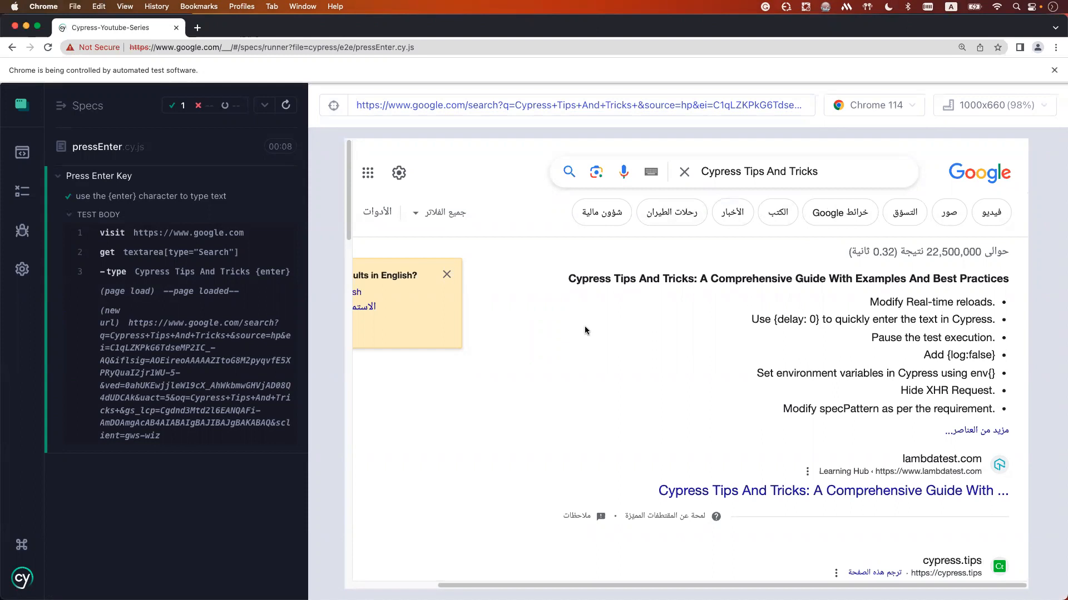